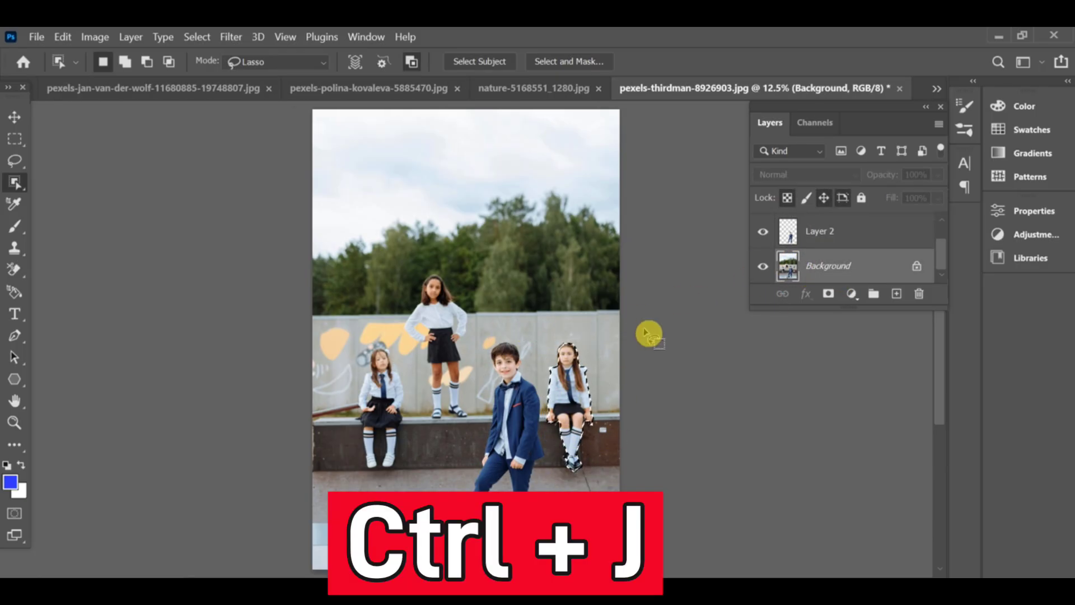
- Duplicate the children photo layer and open Vanishing Point on the copy
{"action": "key", "text": "ctrl+j"}
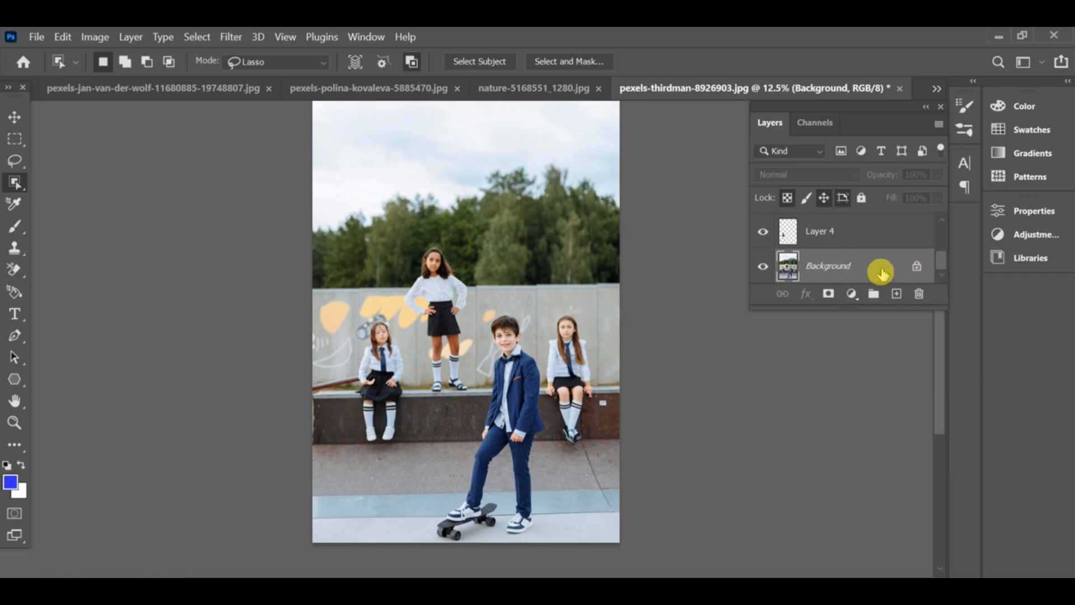
{"action": "left_click", "coordinate": [230, 37]}
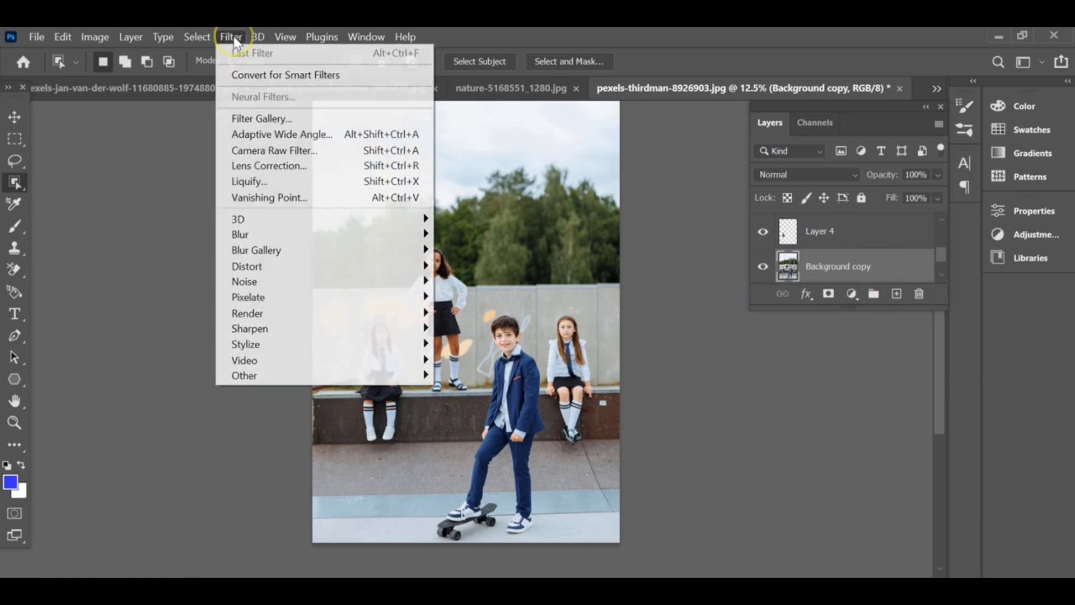
{"action": "left_click", "coordinate": [268, 198]}
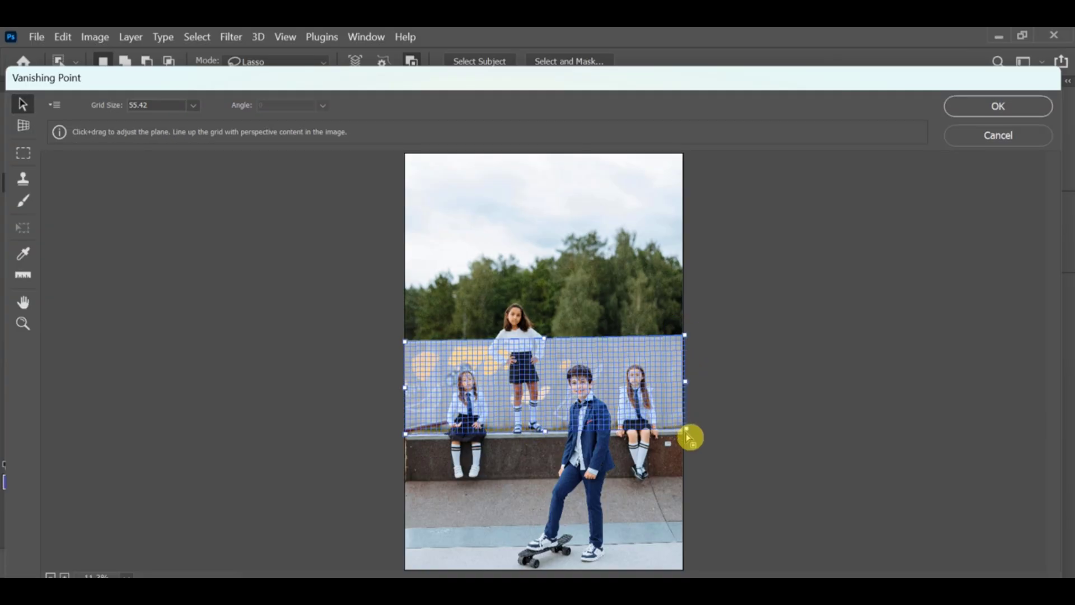
- Paste the Brazilian flag onto the wall plane, apply it, and select Background copy
{"action": "key", "text": "ctrl+v"}
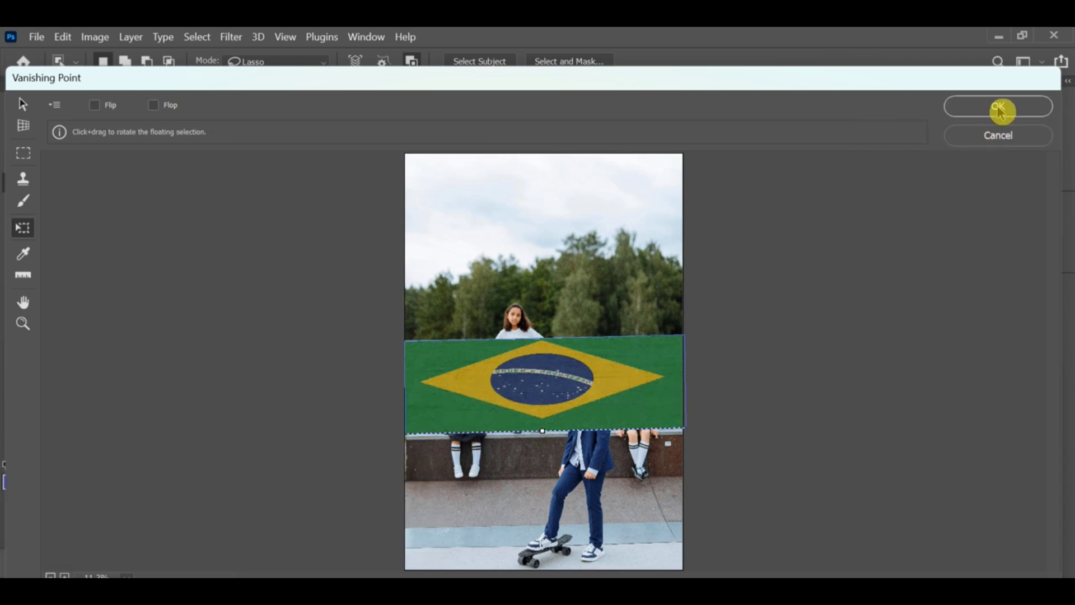
{"action": "left_click", "coordinate": [998, 107]}
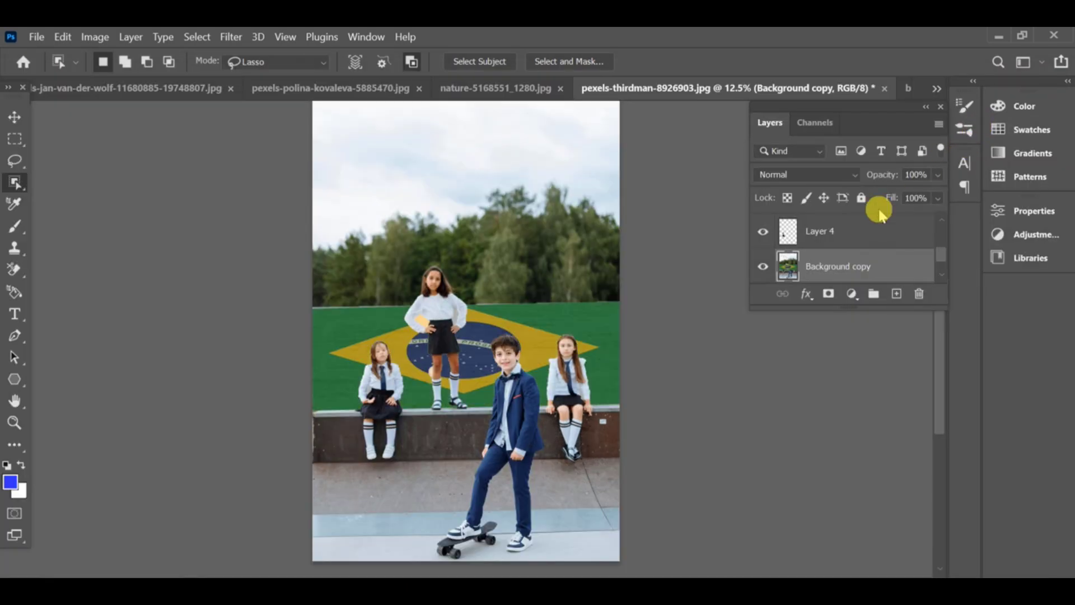
{"action": "left_click", "coordinate": [919, 293]}
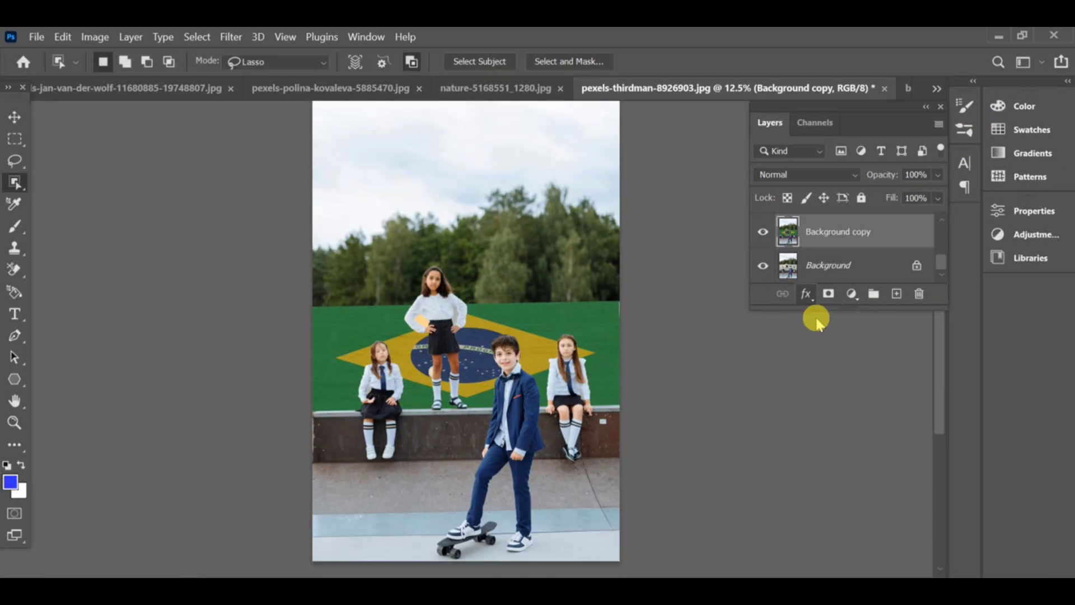
- Adjust Blend If sliders on Background copy so concrete texture shows through the flag
{"action": "left_click", "coordinate": [805, 294]}
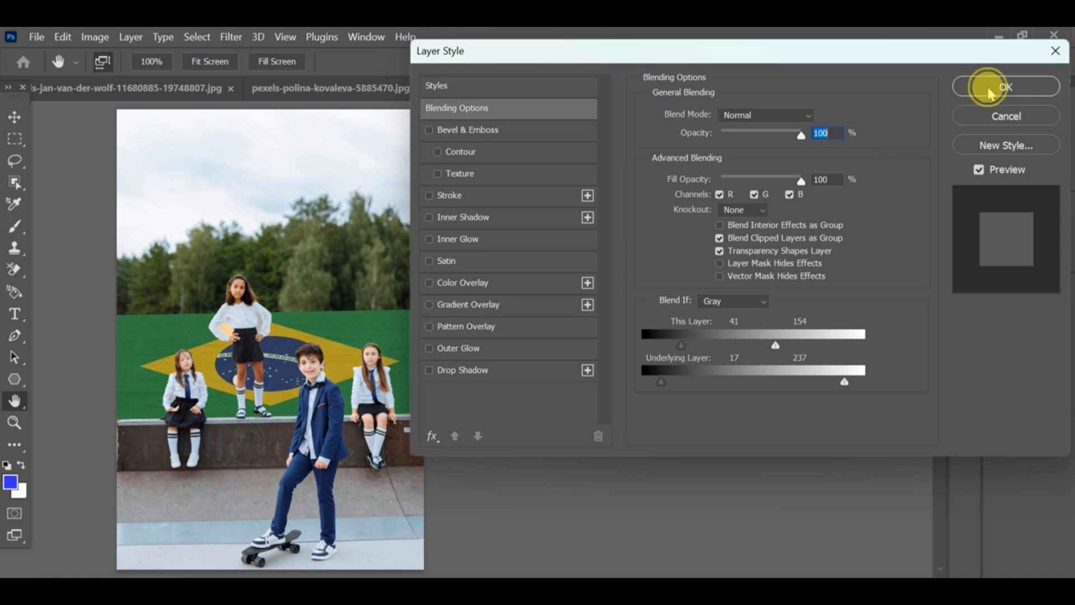
{"action": "left_click", "coordinate": [1005, 87]}
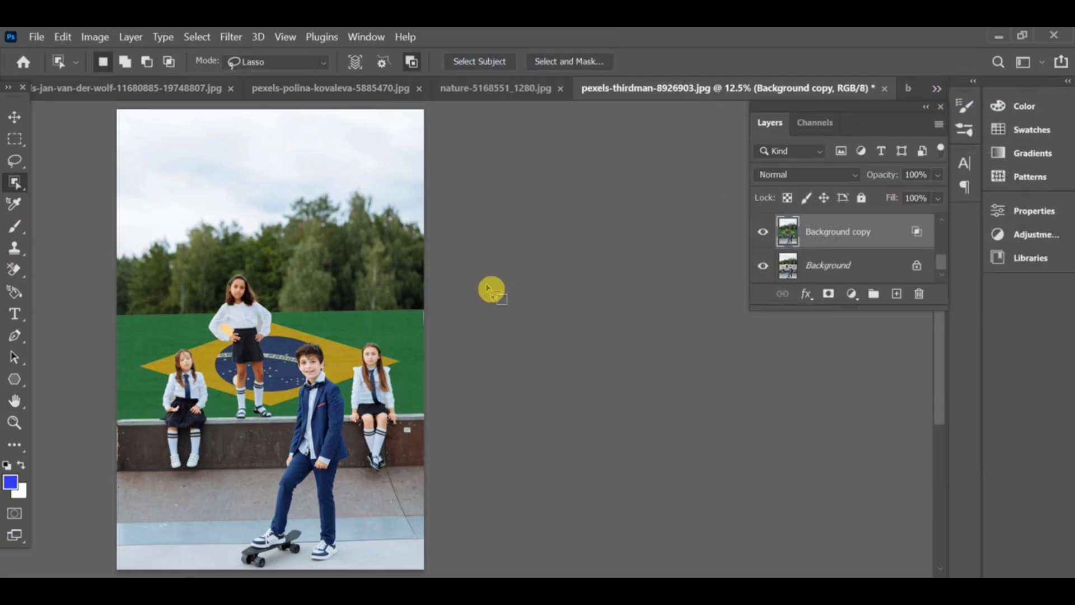